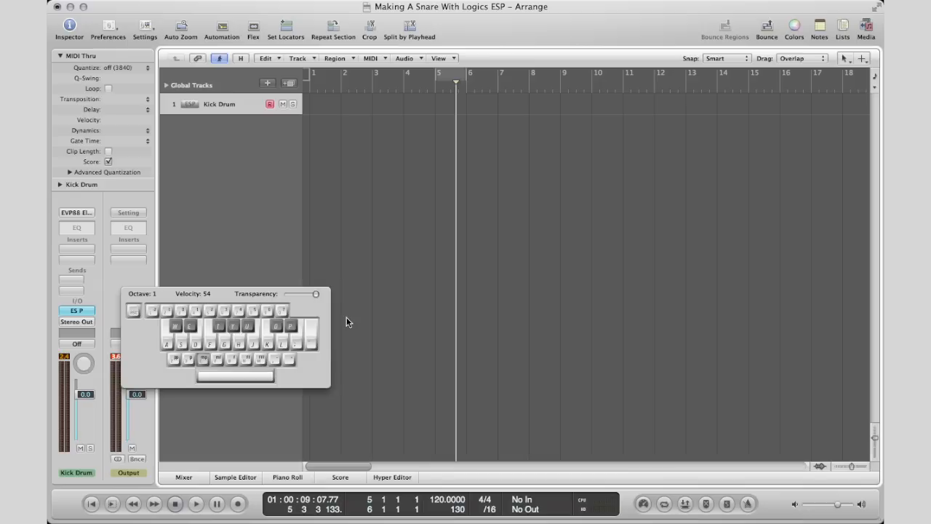
# - Add a new software instrument track and load the ES P polyphonic synth (Stereo) on it
pyautogui.click(76, 312)
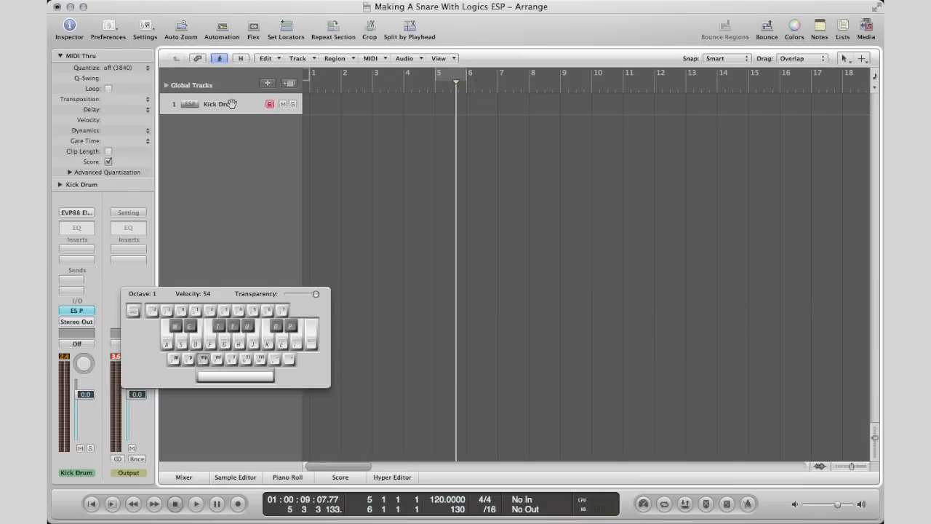
pyautogui.click(267, 83)
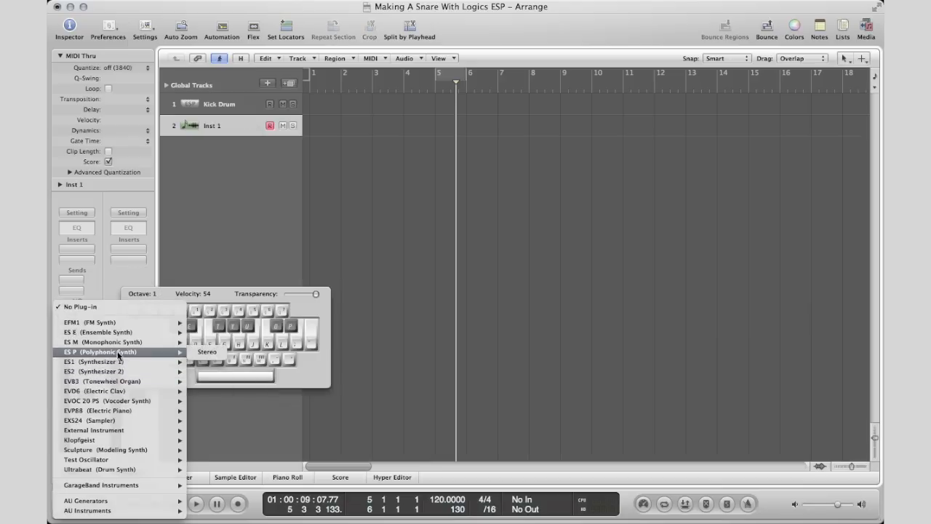
pyautogui.click(102, 351)
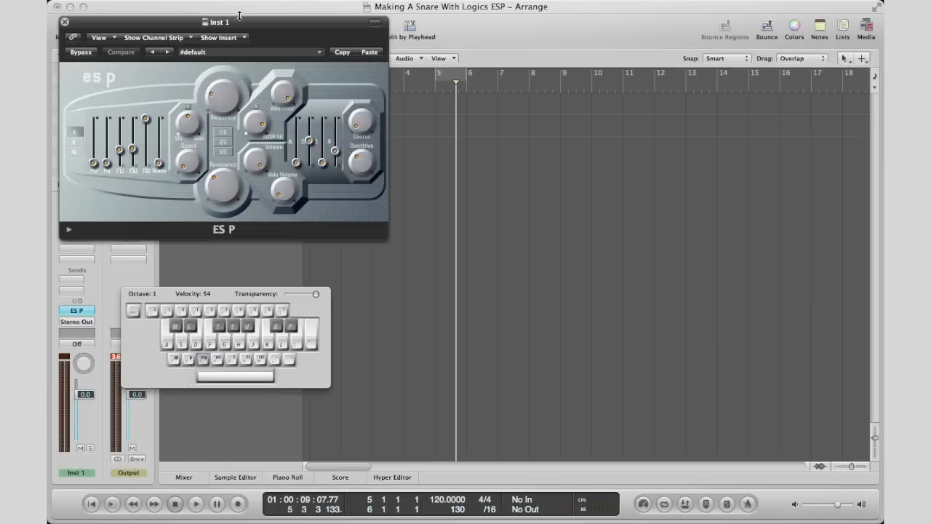
# - Move the ES P window aside and apply Paste Setting to load the copied kick patch
pyautogui.moveTo(218, 22); pyautogui.dragTo(648, 152)
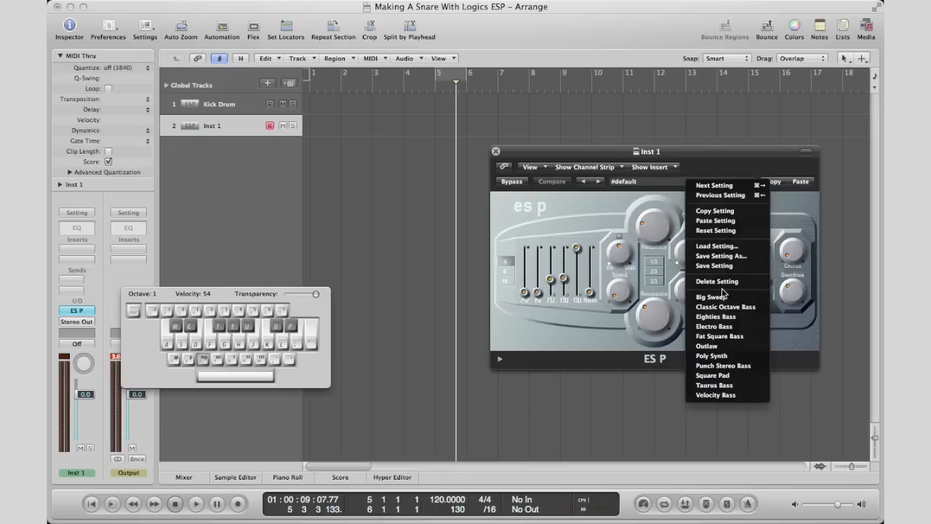
pyautogui.moveTo(716, 245)
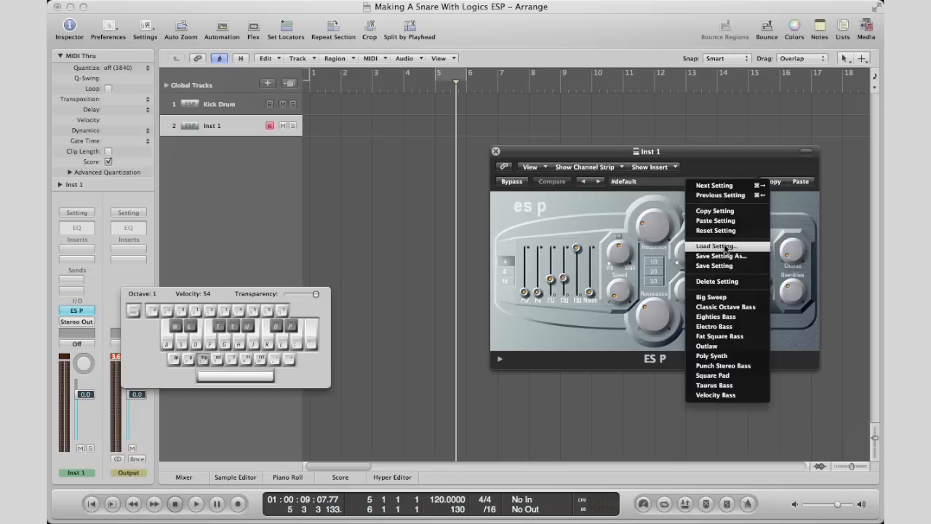
pyautogui.moveTo(739, 210)
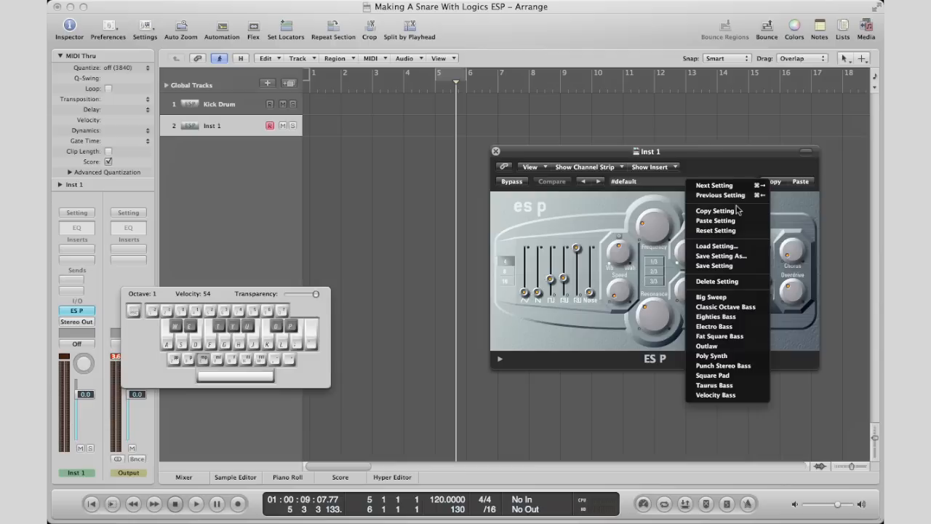
pyautogui.moveTo(716, 221)
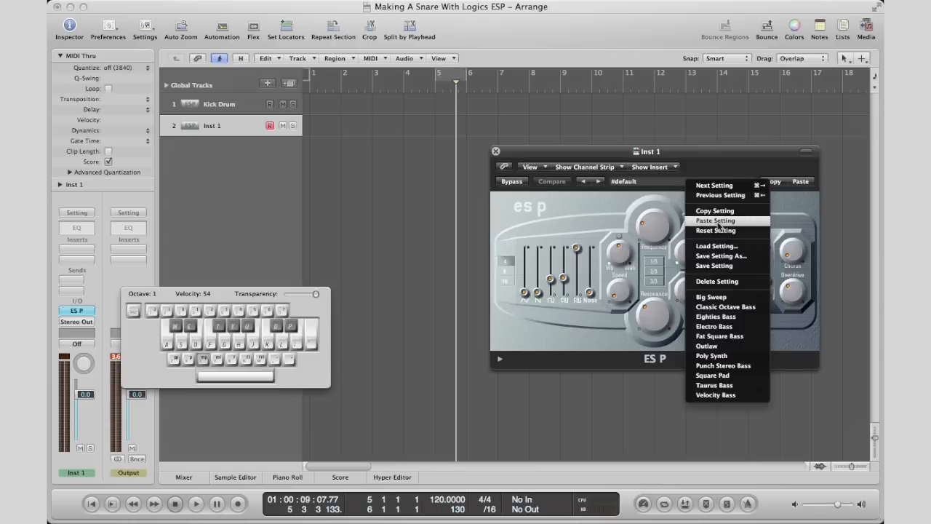
pyautogui.click(716, 221)
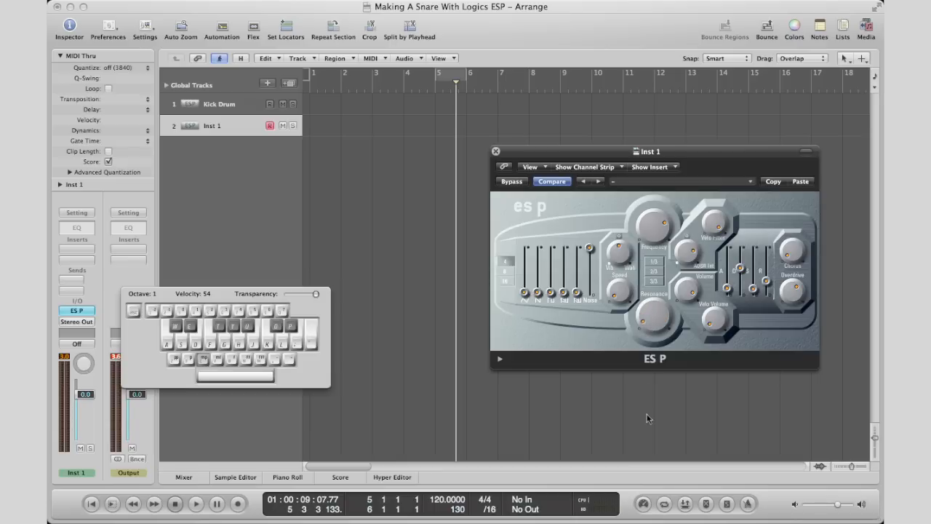
pyautogui.moveTo(771, 287)
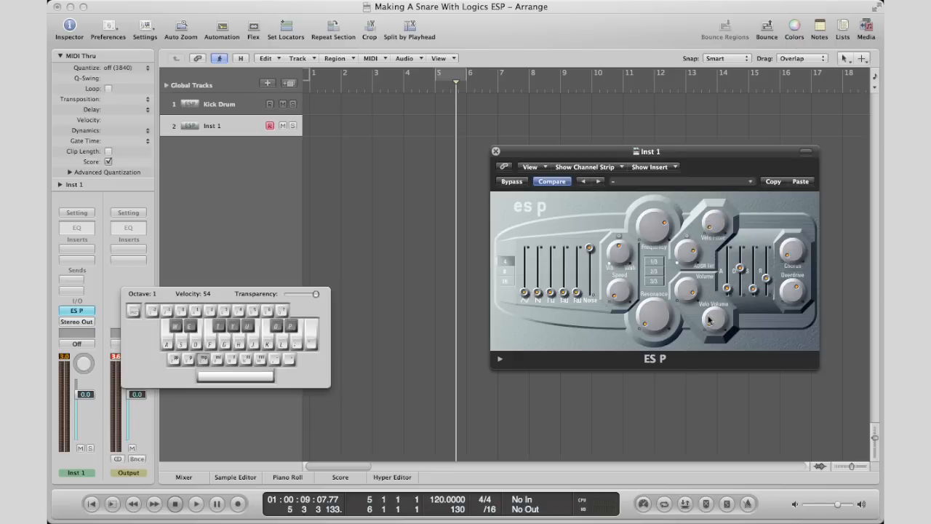
pyautogui.moveTo(657, 256)
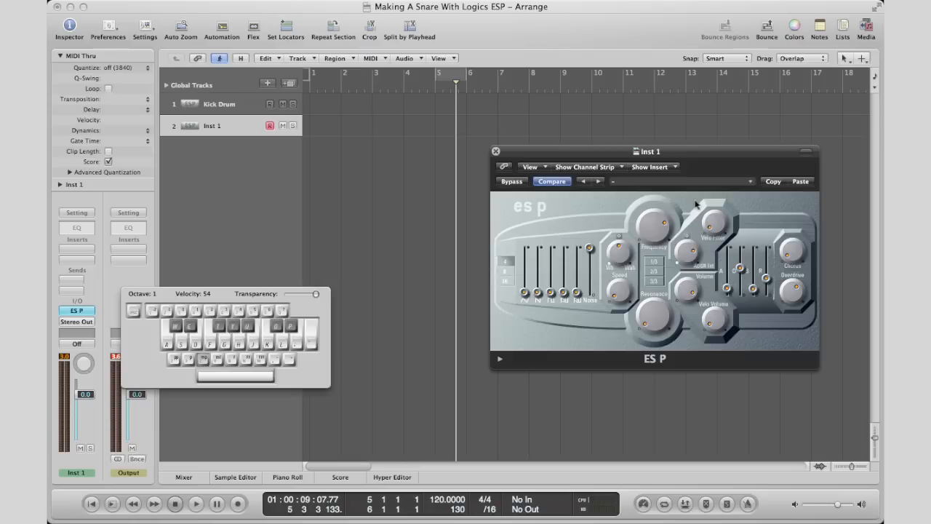
pyautogui.moveTo(691, 271)
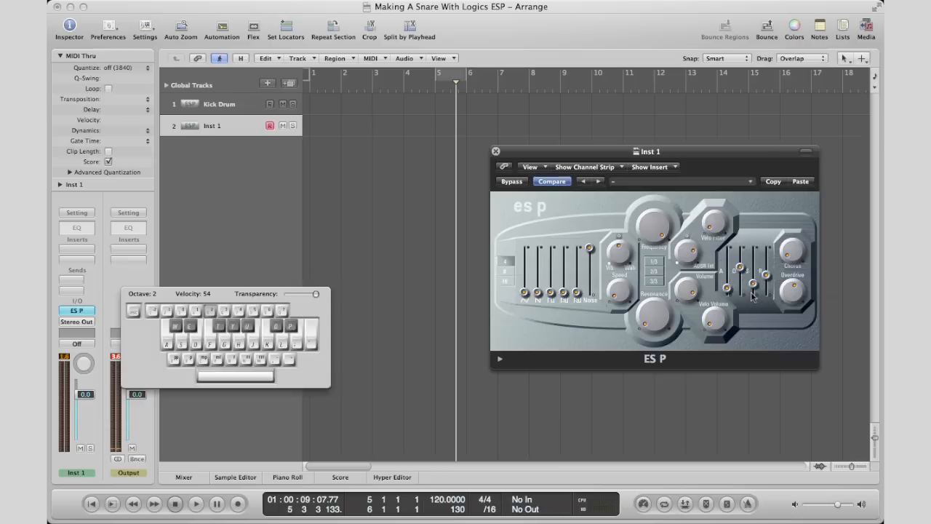
pyautogui.moveTo(667, 218)
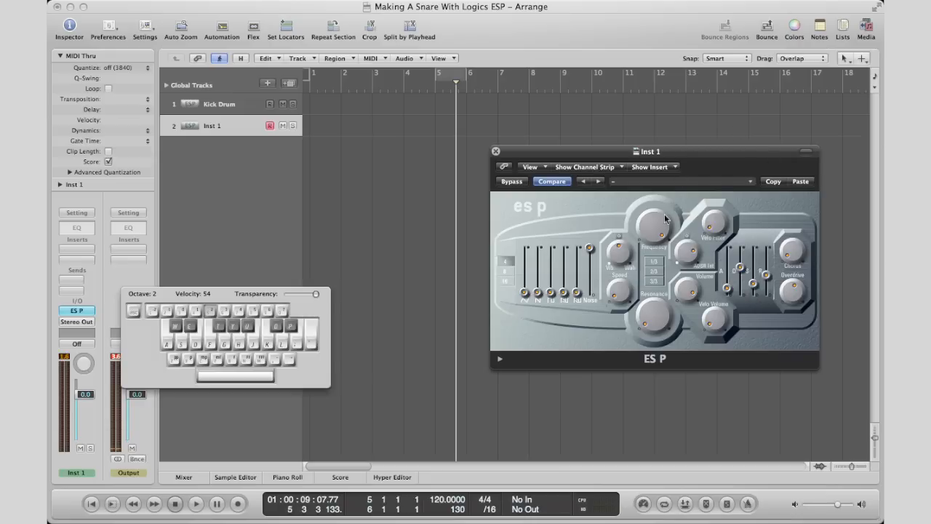
pyautogui.moveTo(649, 239)
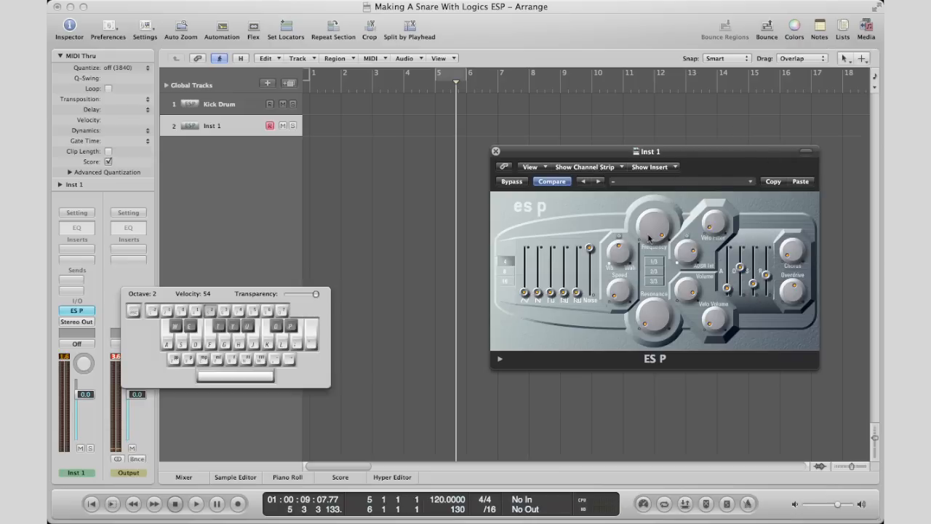